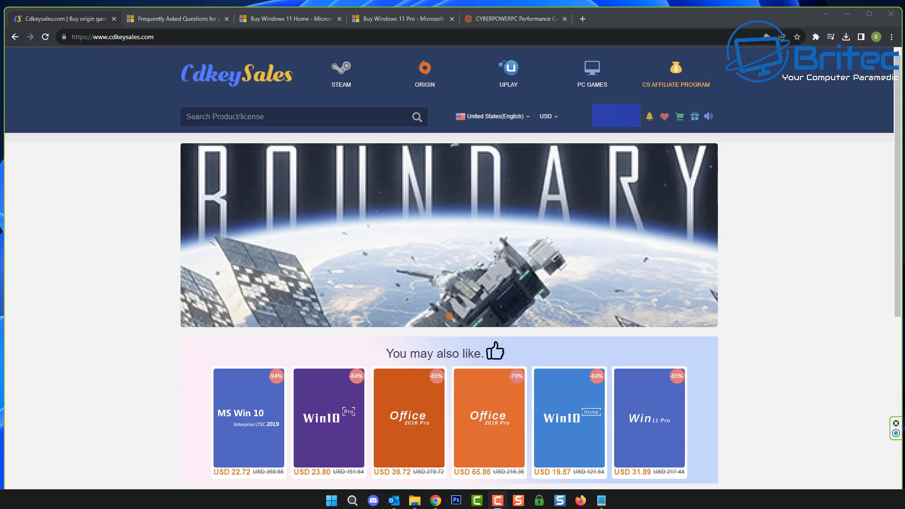
Tour the CyberPowerPC store and Product Keys FAQ tabs, landing on Microsoft's Windows 11 Home page at £119.99.
click(514, 19)
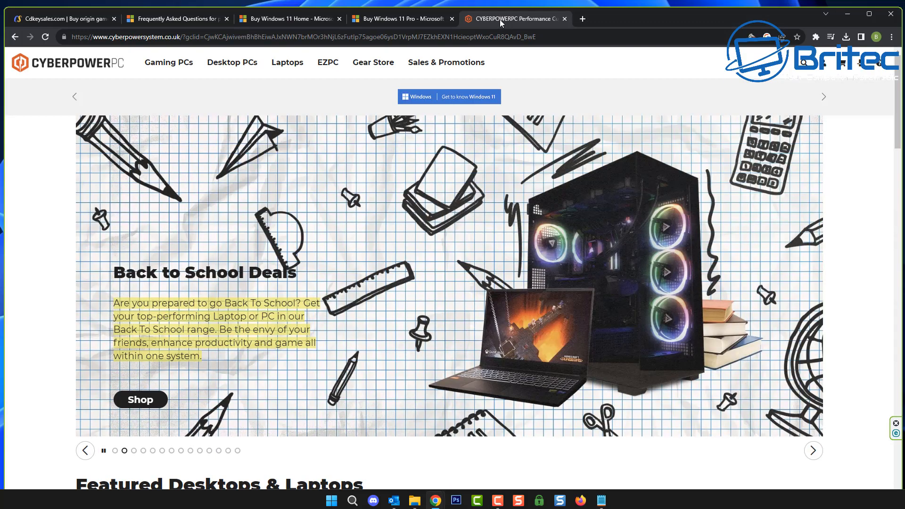
mouse_move(587, 271)
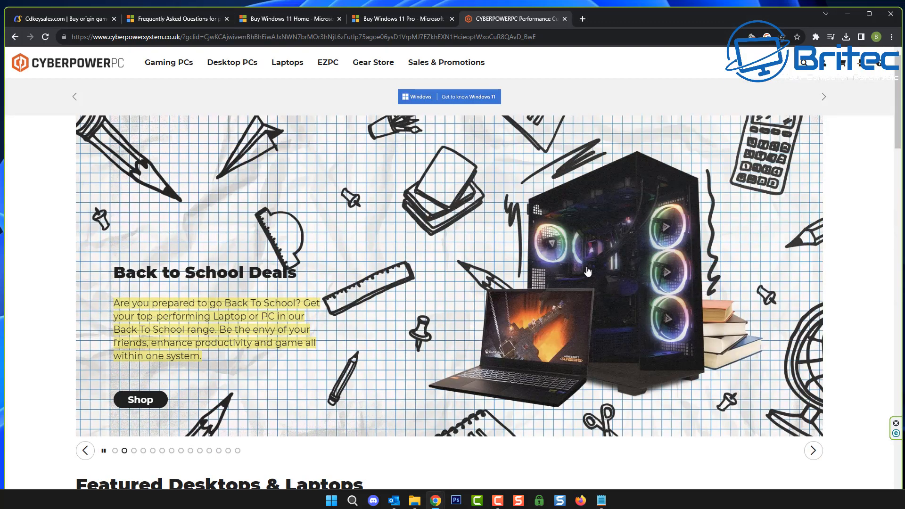
mouse_move(571, 240)
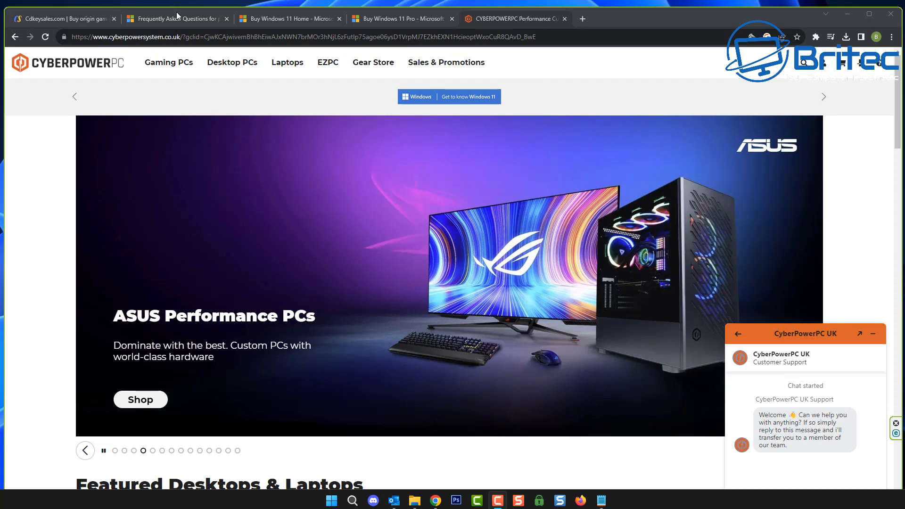
click(176, 18)
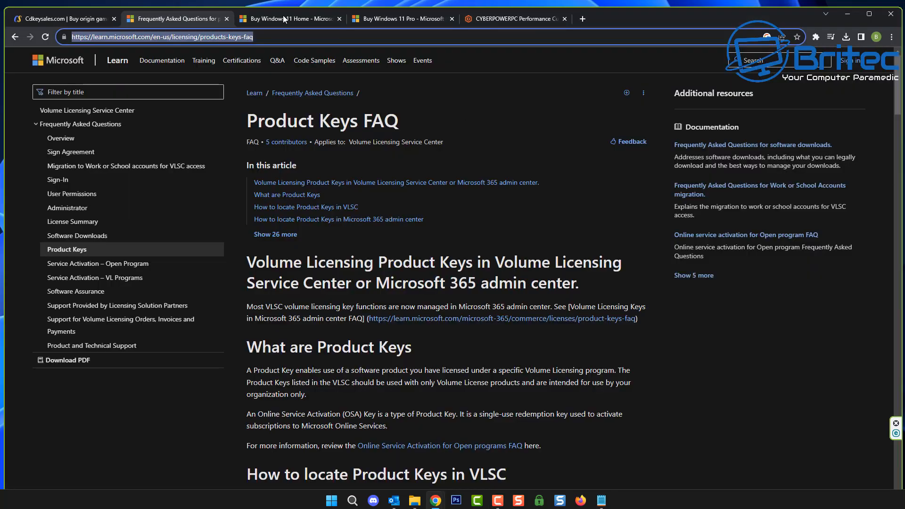
click(512, 18)
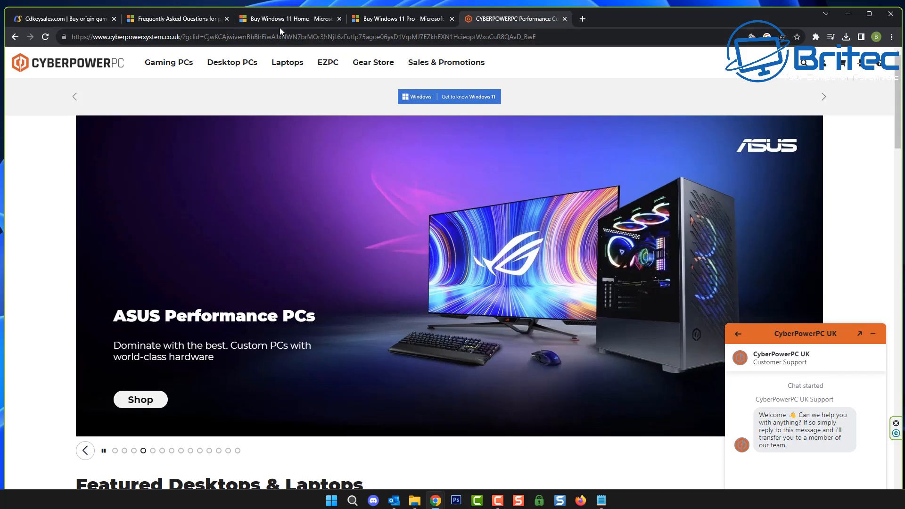
click(288, 19)
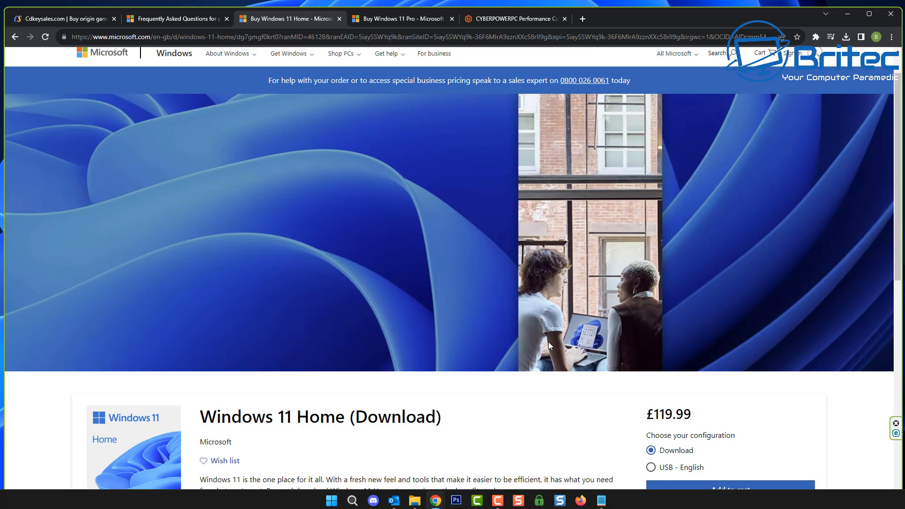
mouse_move(443, 349)
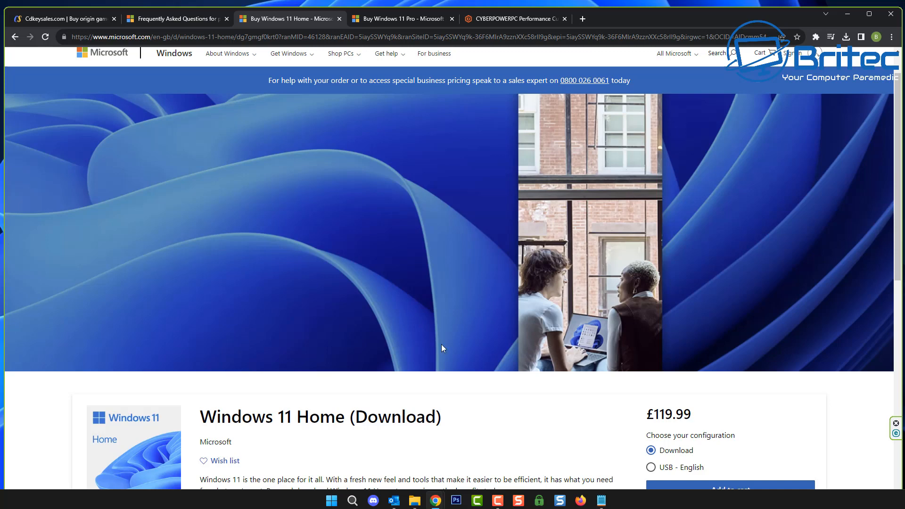
click(397, 19)
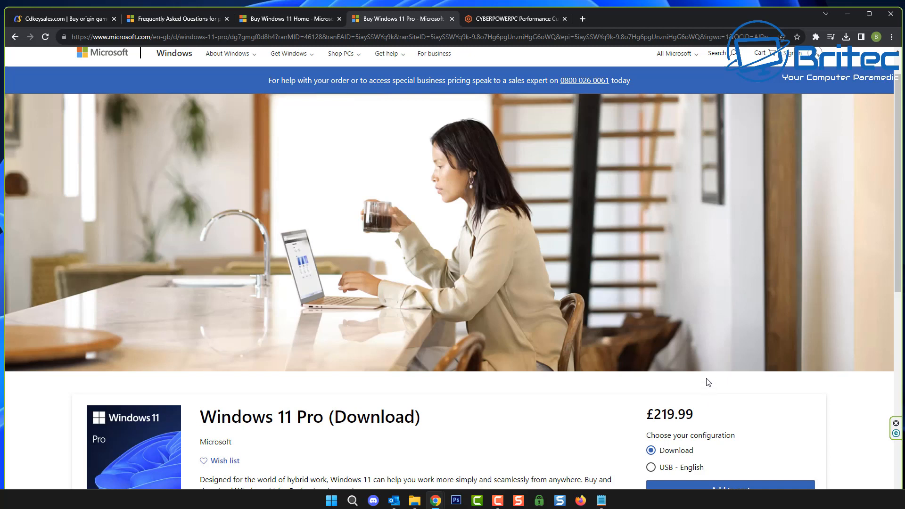
mouse_move(308, 19)
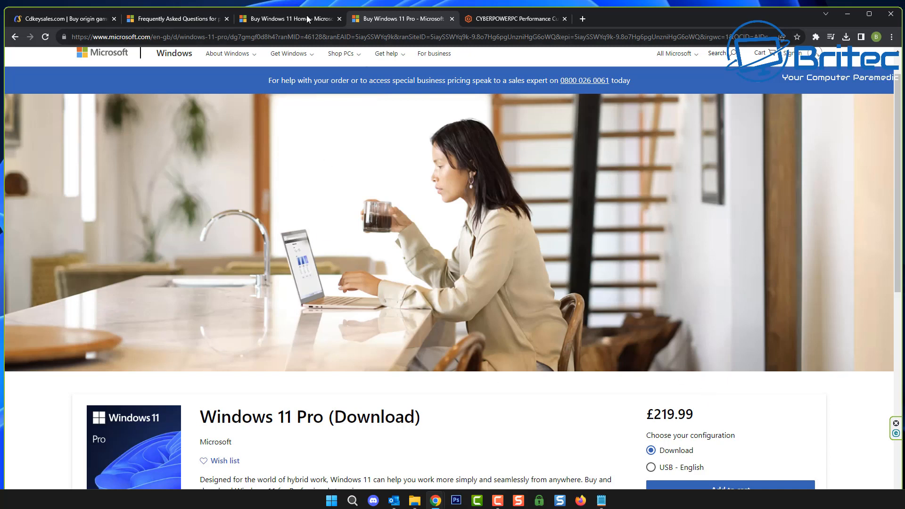
mouse_move(294, 30)
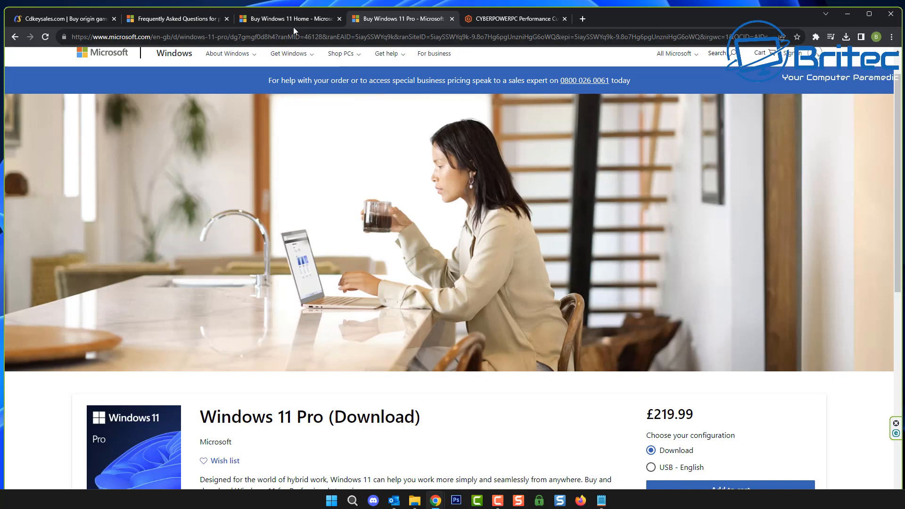
click(289, 19)
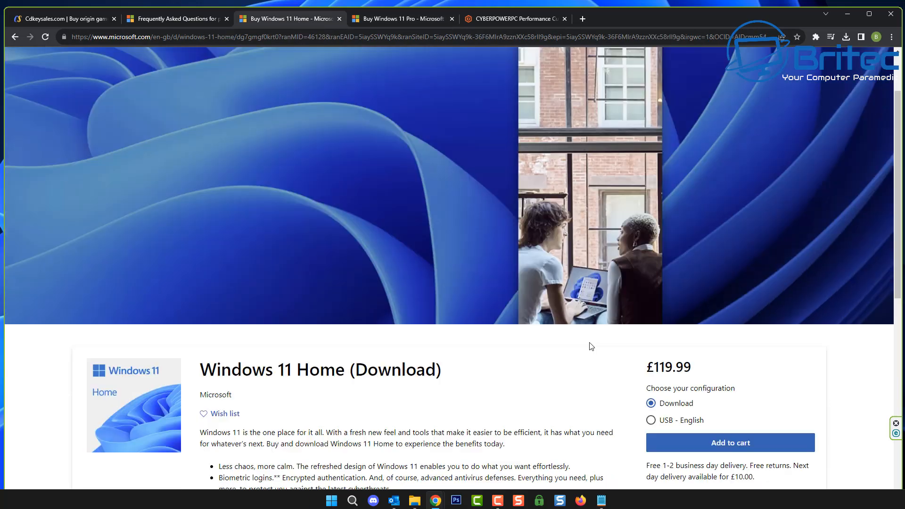
scroll(down, 3)
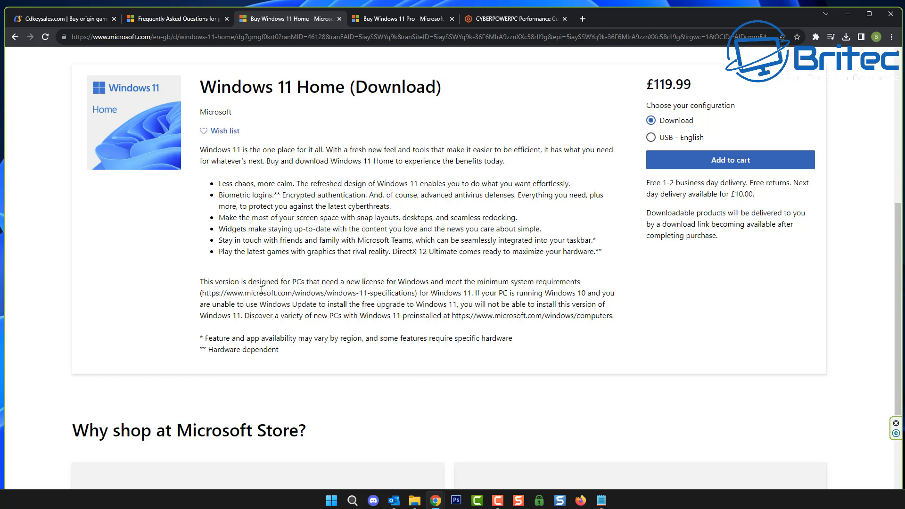
mouse_move(336, 292)
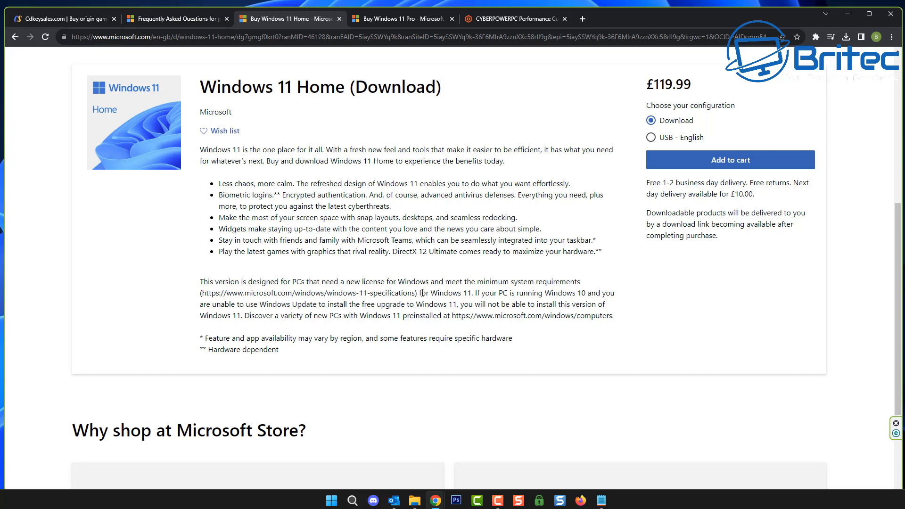
mouse_move(571, 282)
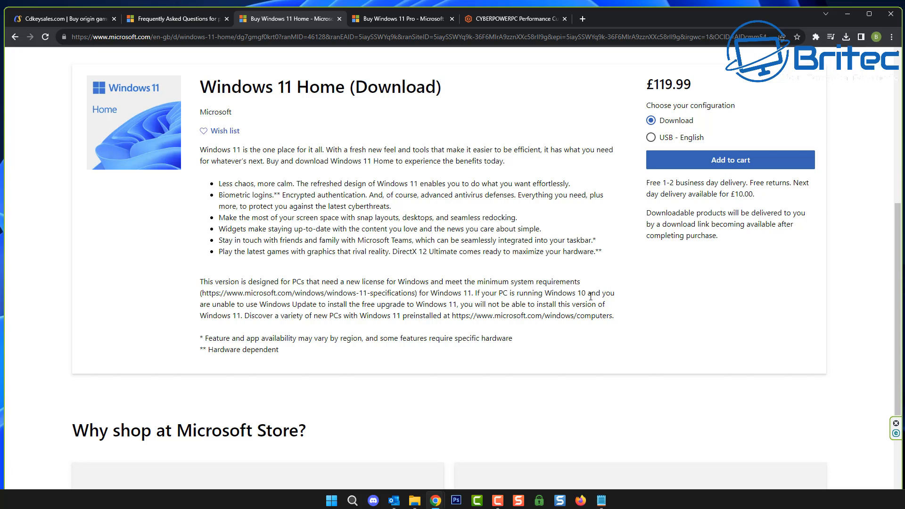
mouse_move(289, 326)
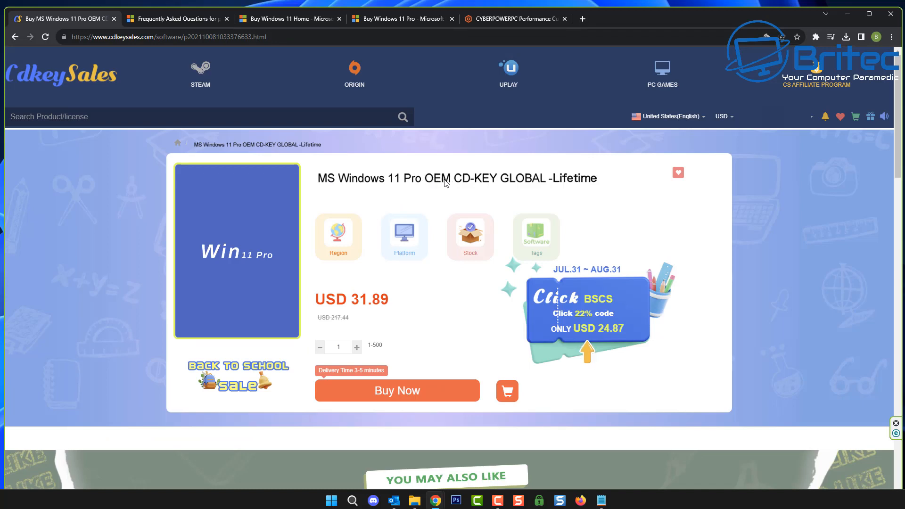
mouse_move(428, 189)
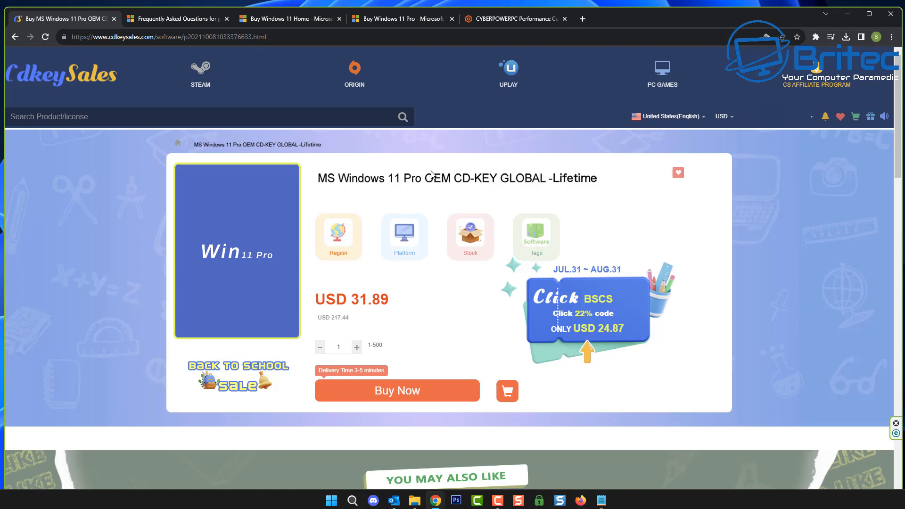
mouse_move(455, 179)
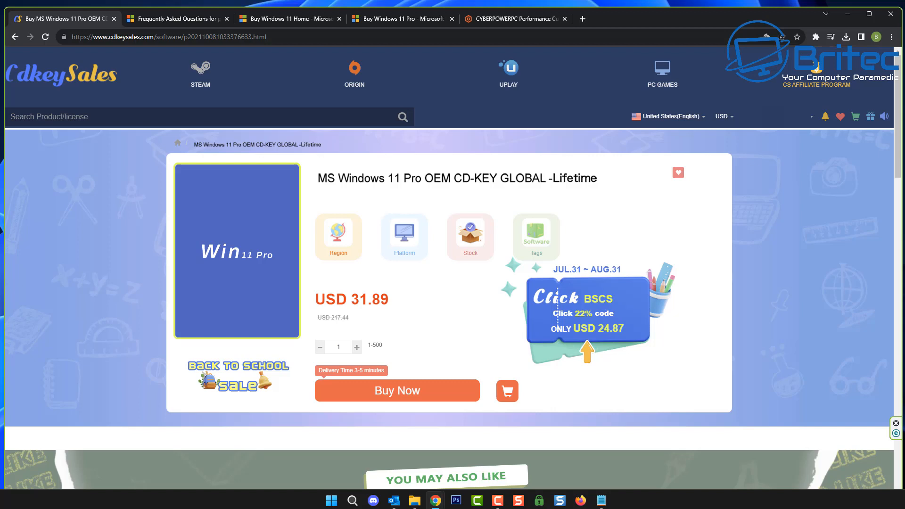
mouse_move(630, 274)
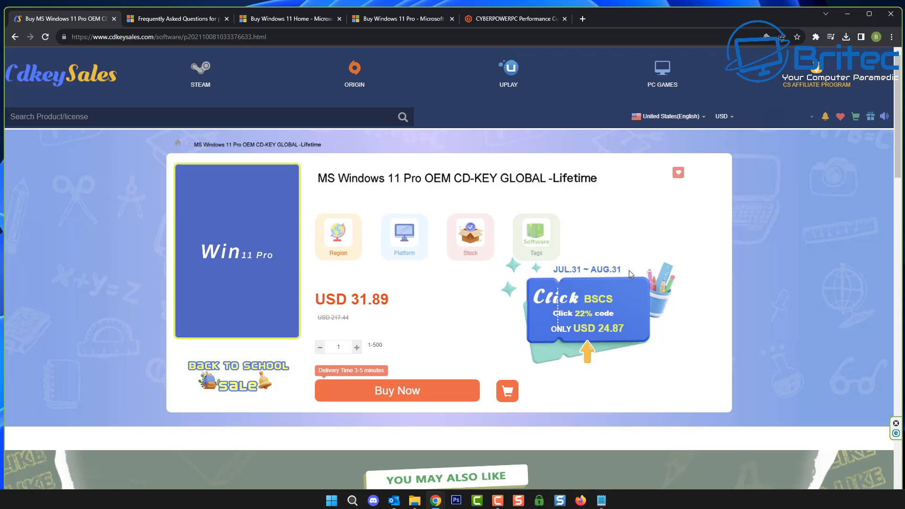
mouse_move(752, 263)
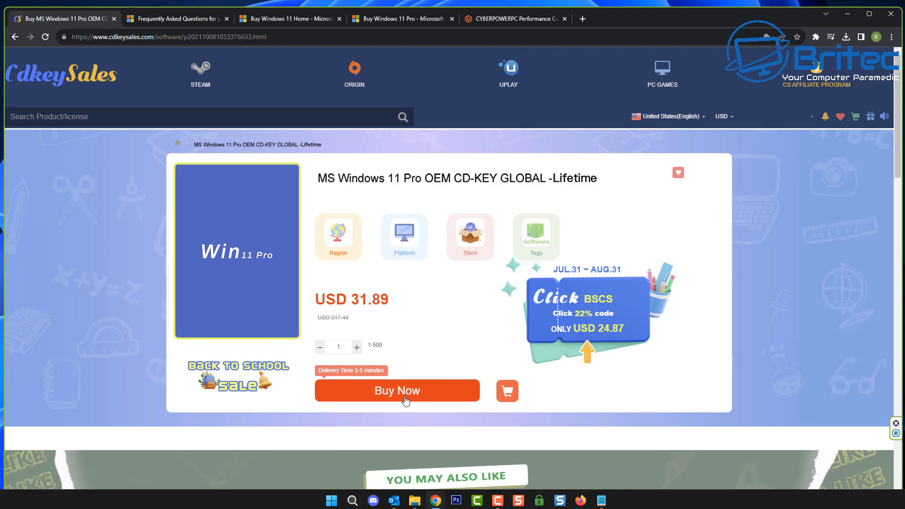
Buy the Windows 11 Pro OEM key and apply promo code BR09, bringing the total to USD 22.32.
click(397, 390)
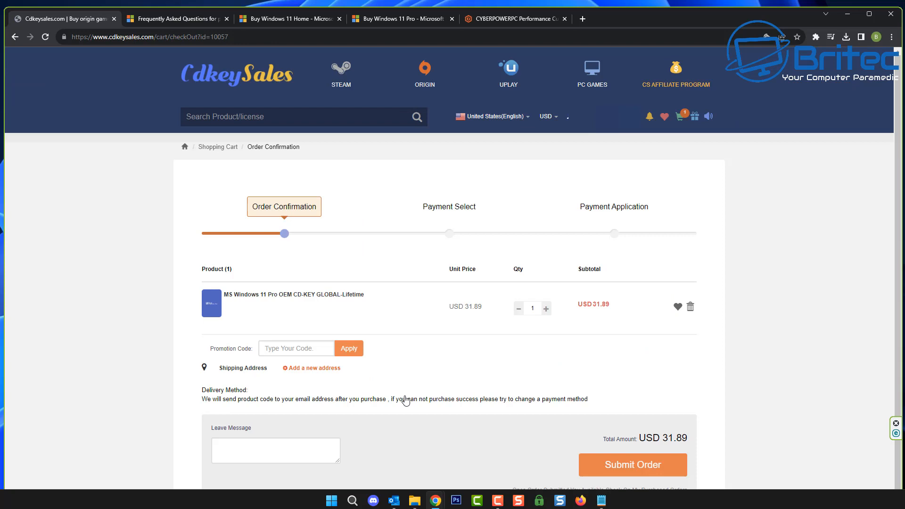
mouse_move(358, 414)
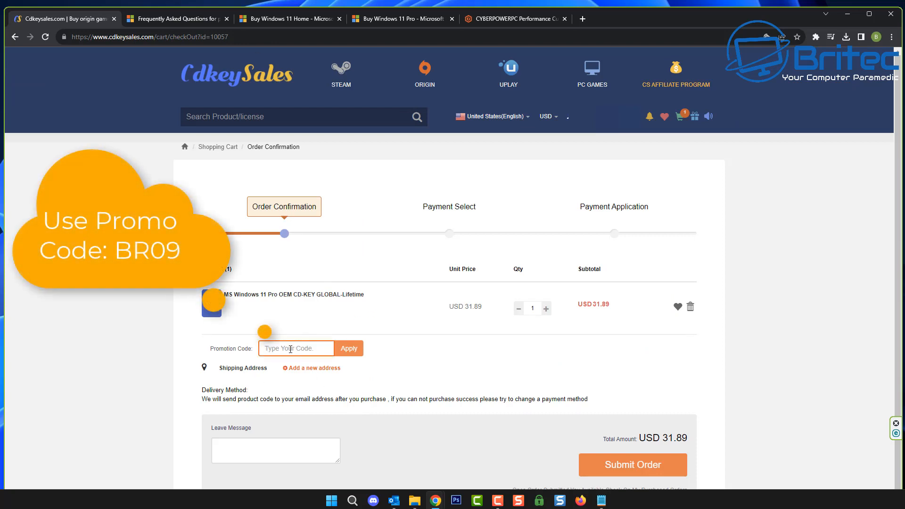
text(B)
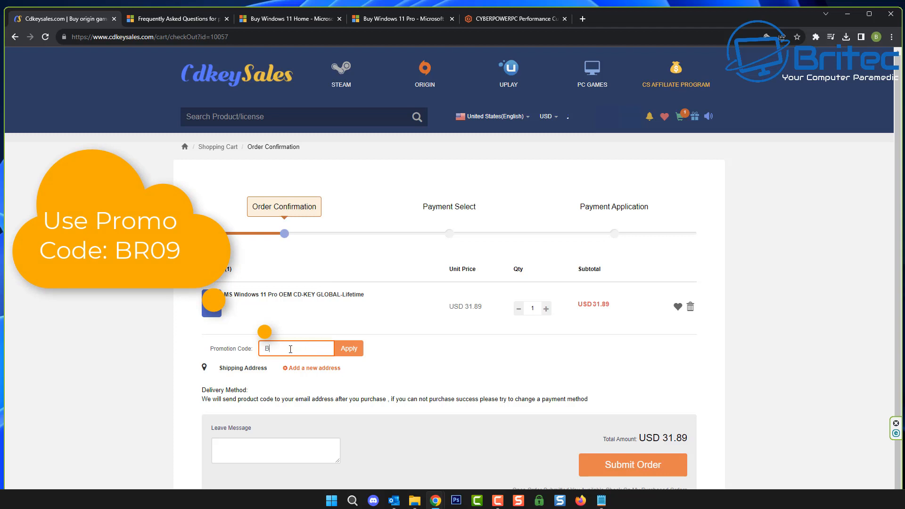
text(R)
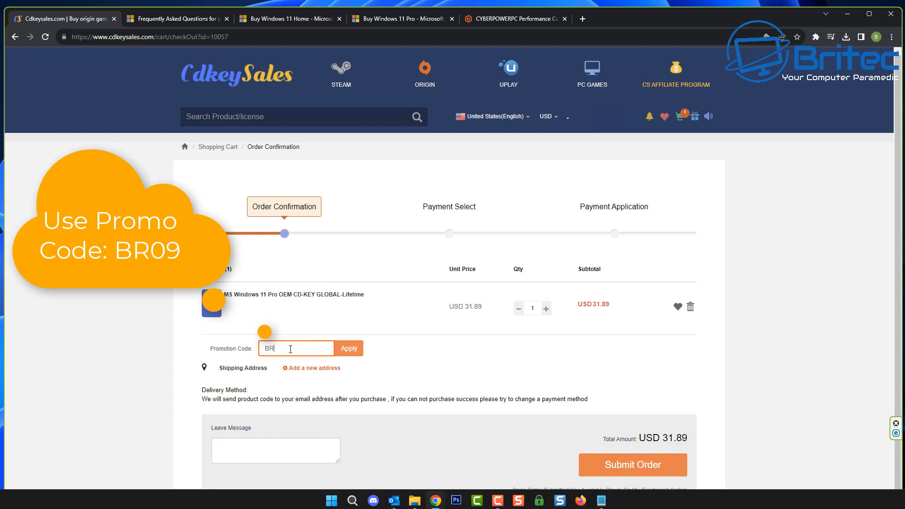
text(09)
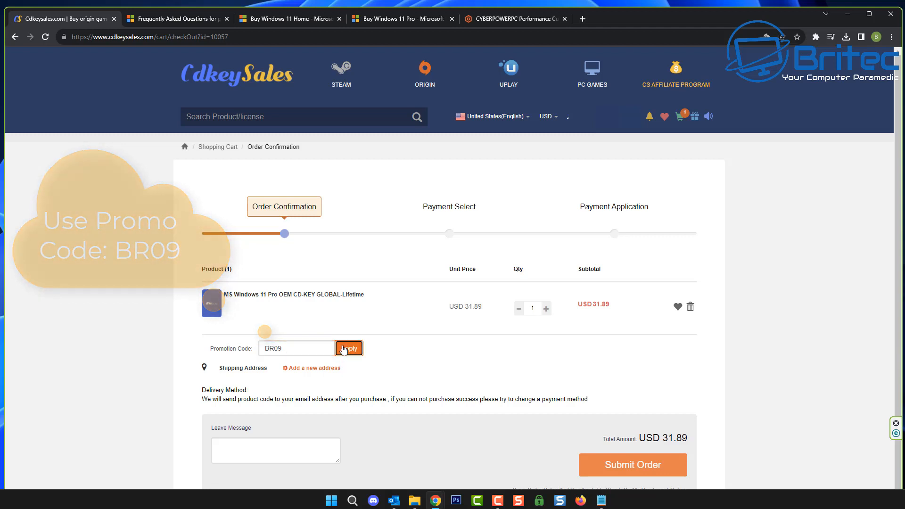
click(348, 347)
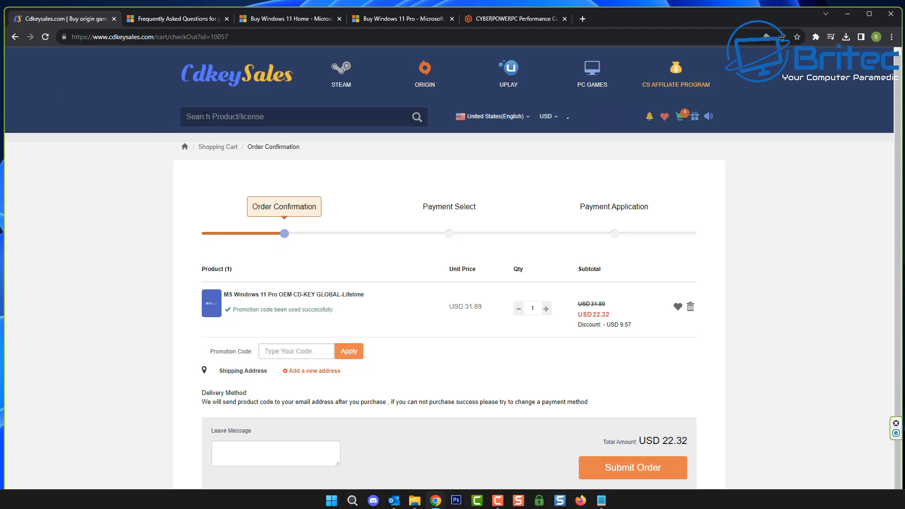
click(300, 117)
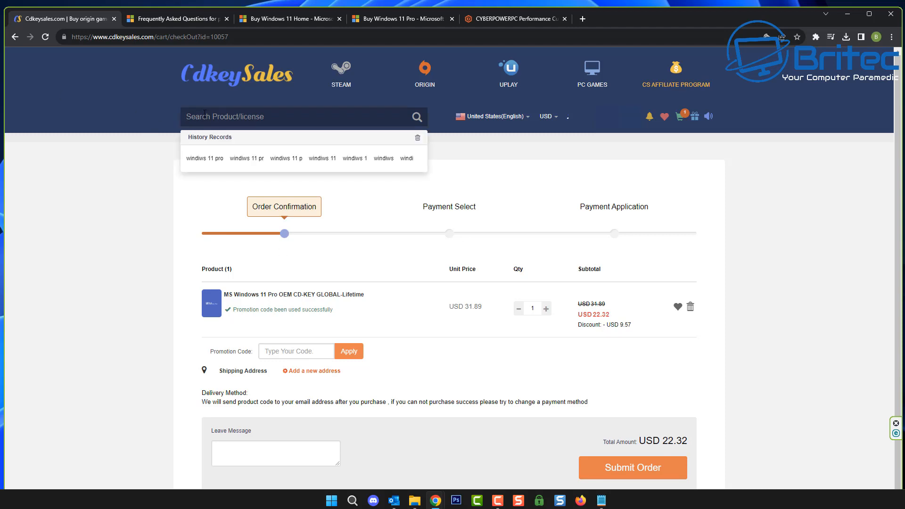
Read the Product Keys FAQ down to the MAK section, then return to the Windows 11 Pro OEM page.
click(177, 19)
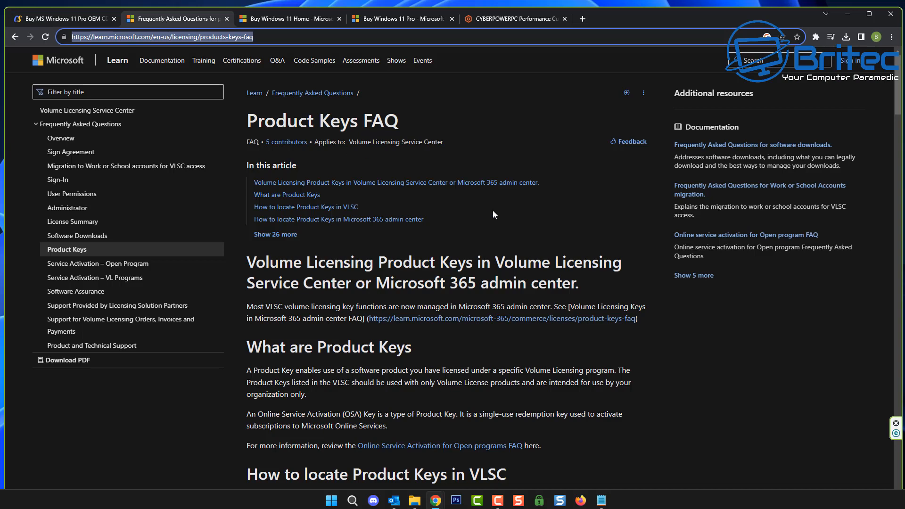
mouse_move(480, 178)
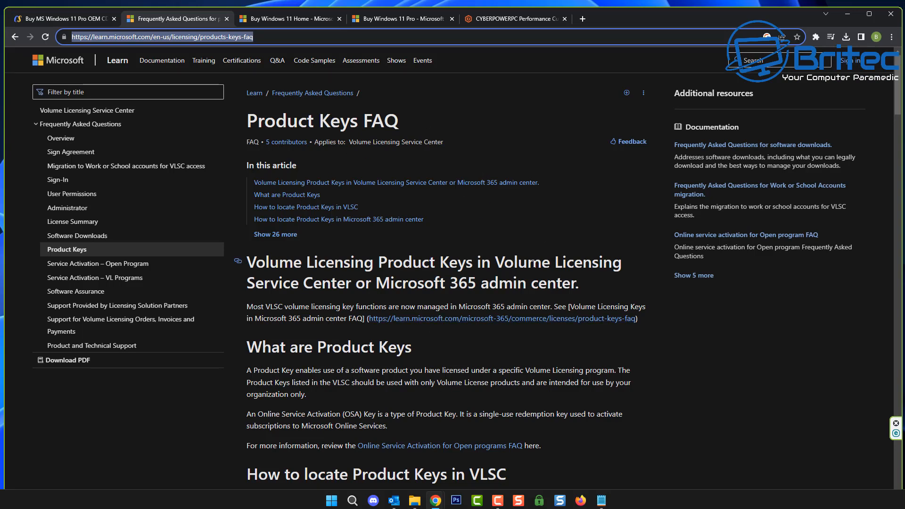
scroll(down, 3)
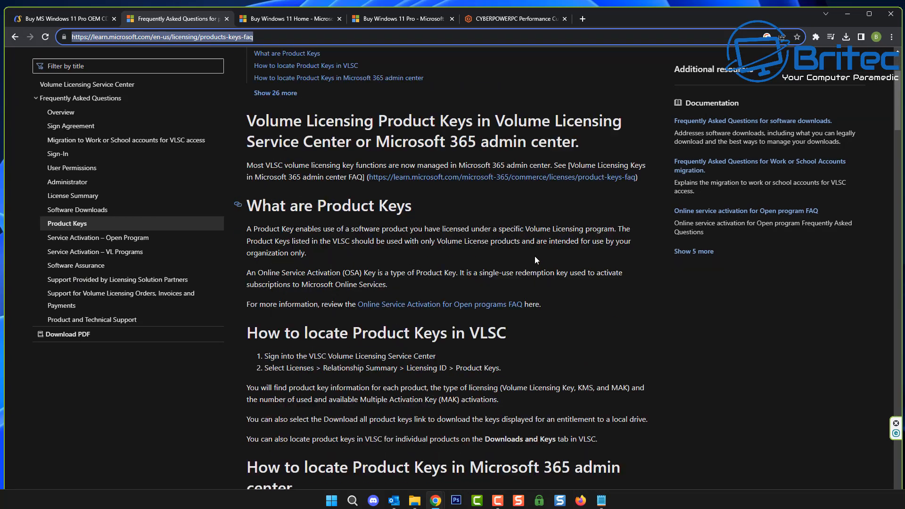
scroll(down, 3)
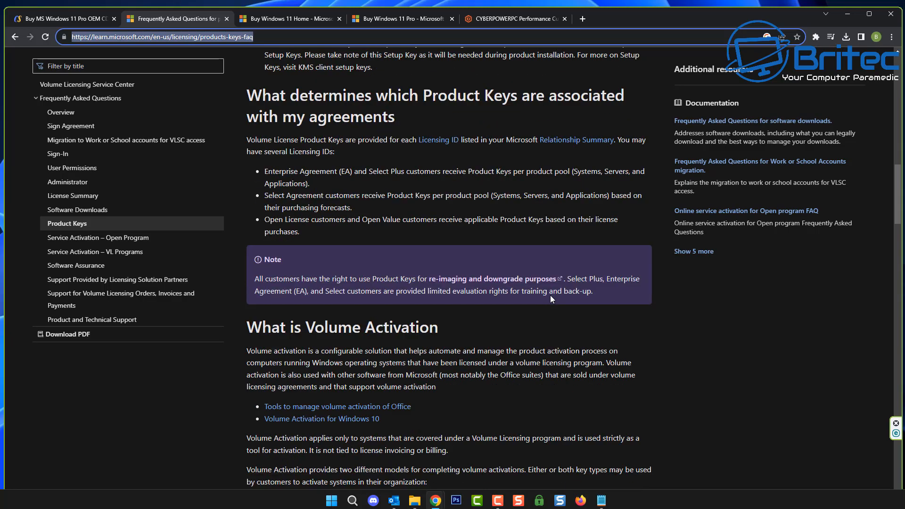
scroll(down, 3)
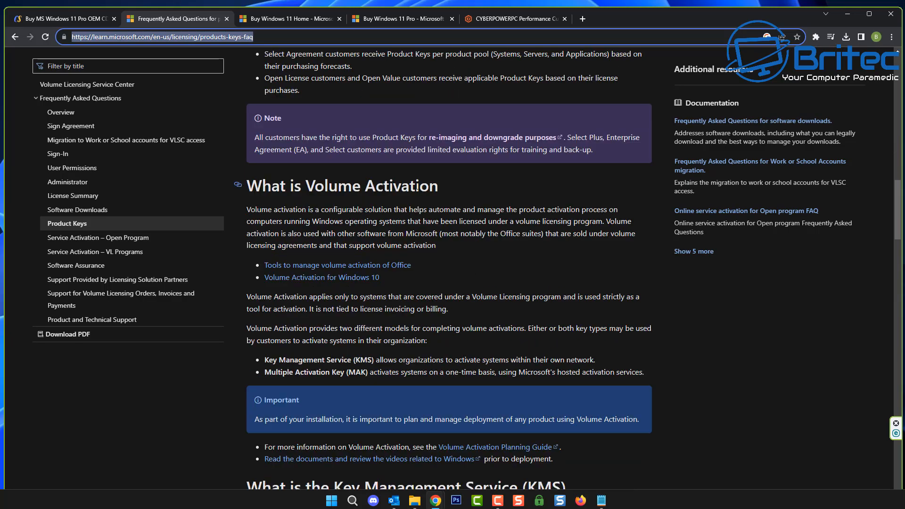
scroll(down, 3)
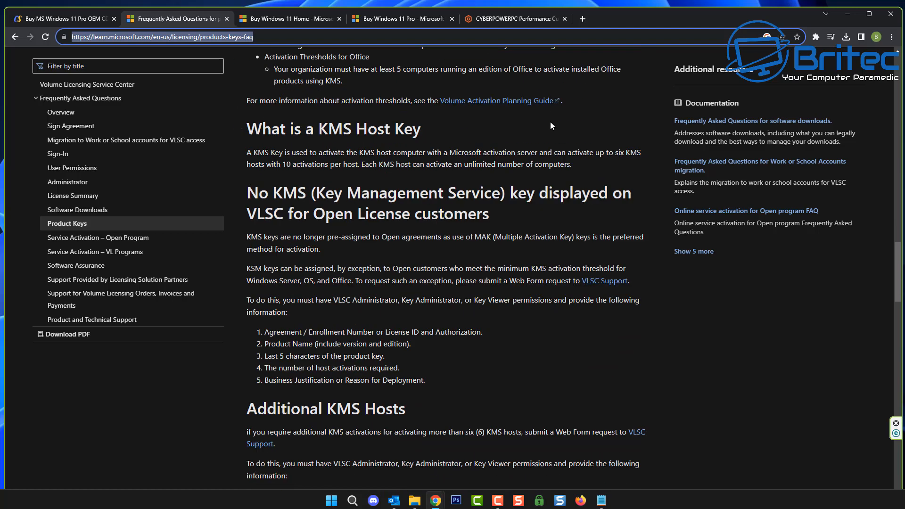
scroll(down, 3)
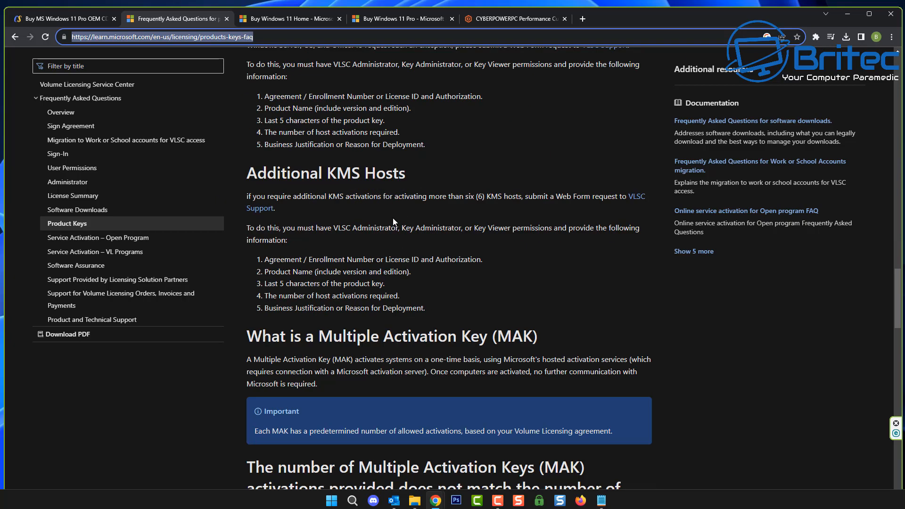
click(63, 19)
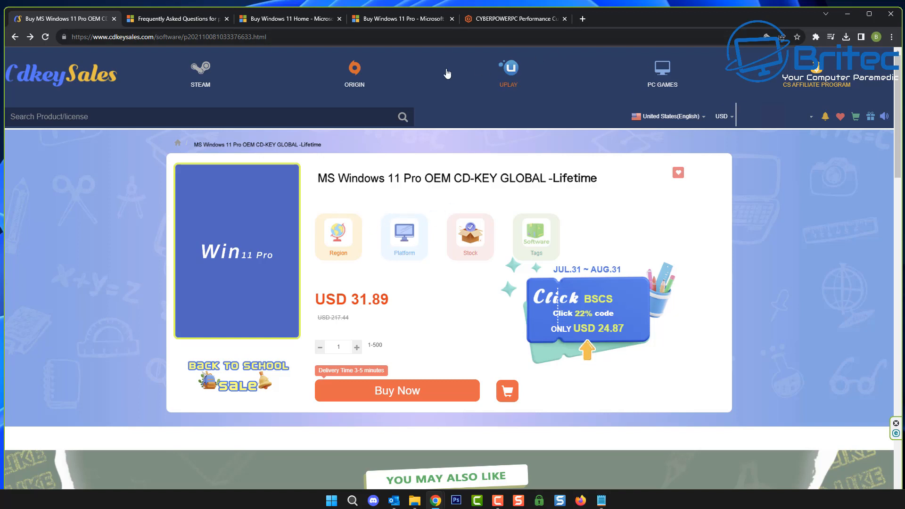
mouse_move(475, 200)
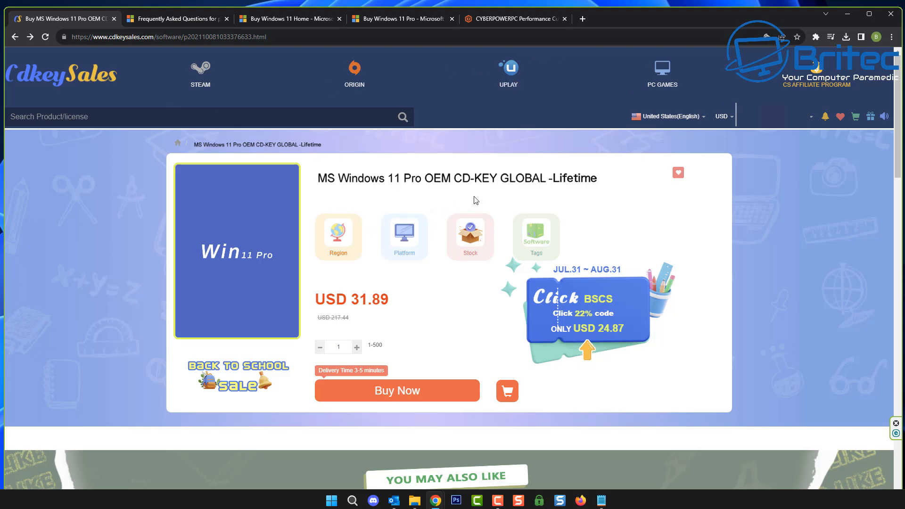
mouse_move(475, 179)
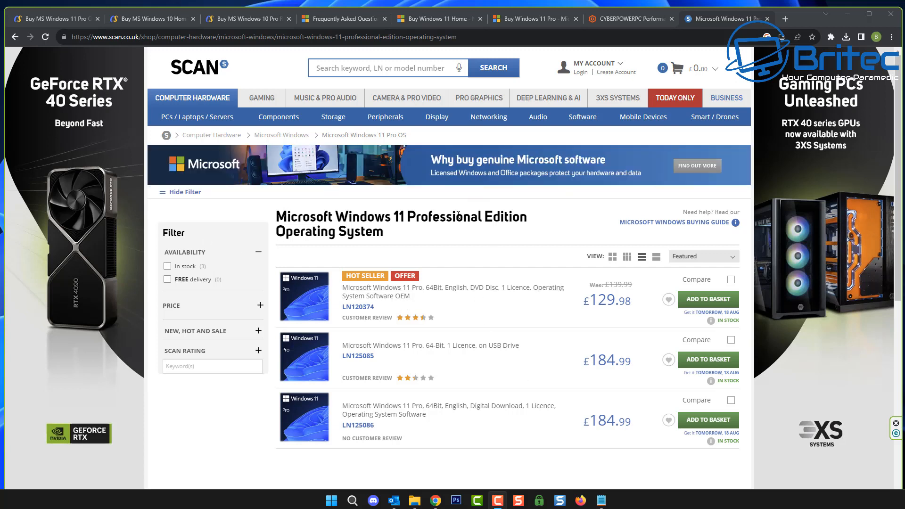
mouse_move(475, 359)
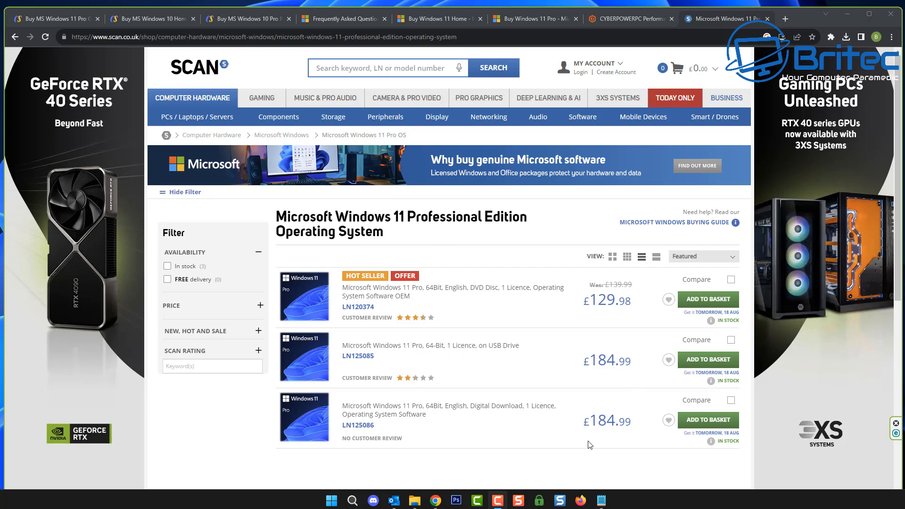
mouse_move(621, 315)
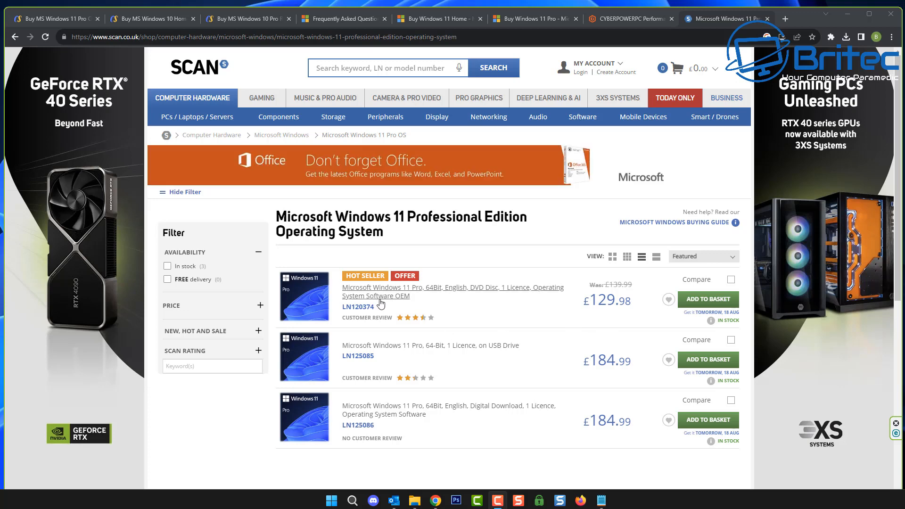
Open Scan's Windows 11 Pro 64Bit English DVD OEM product page at £129.98.
click(376, 291)
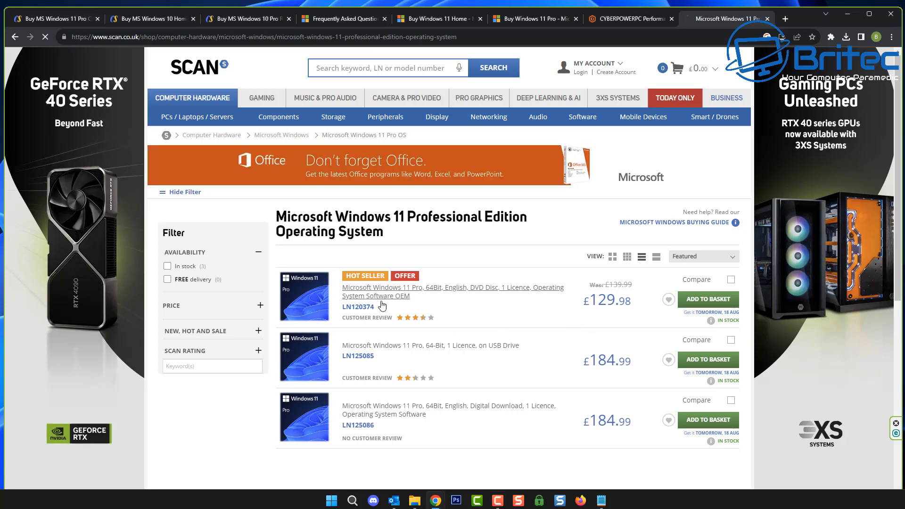
click(452, 291)
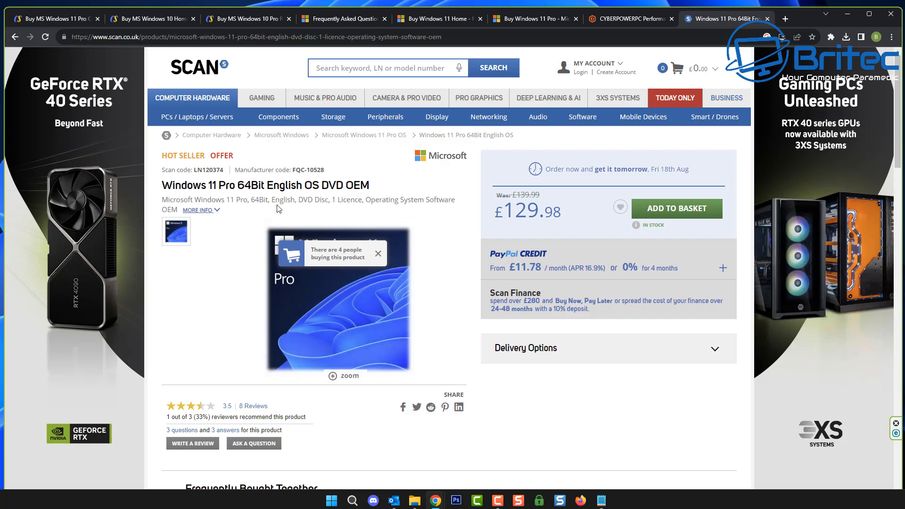
mouse_move(360, 208)
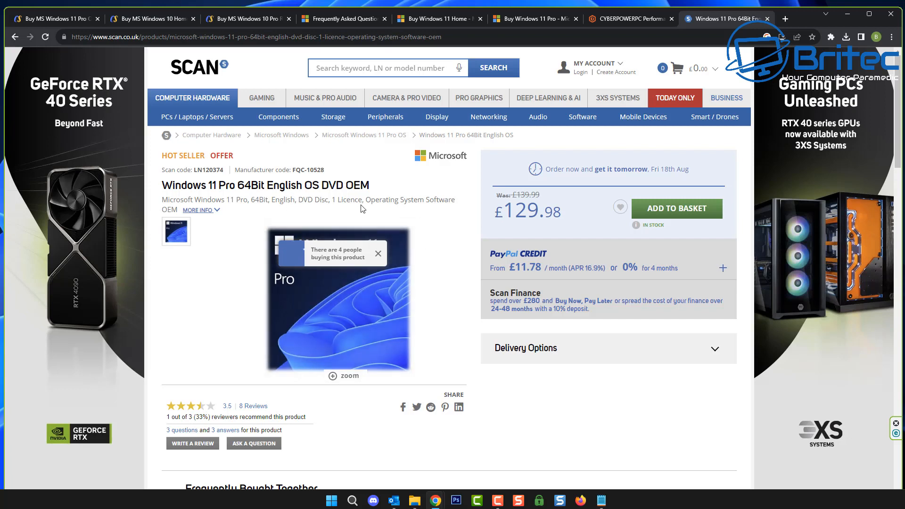
mouse_move(181, 215)
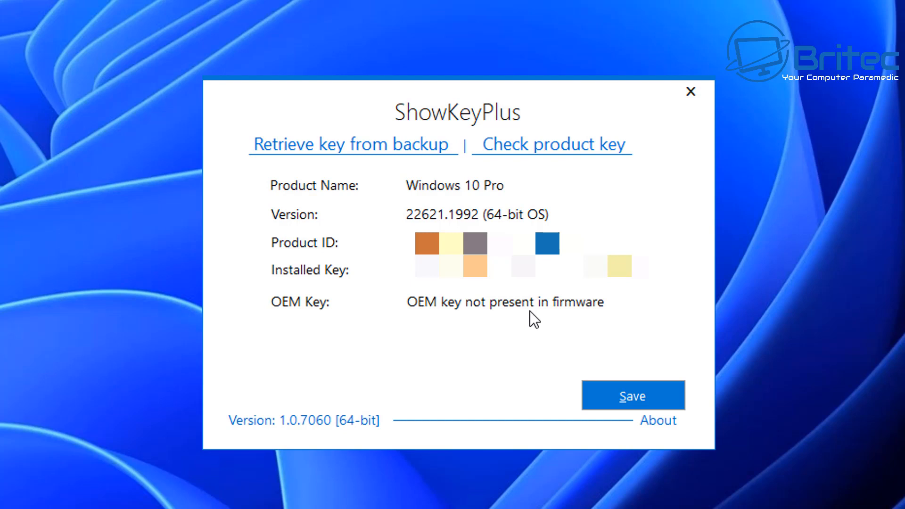
mouse_move(402, 225)
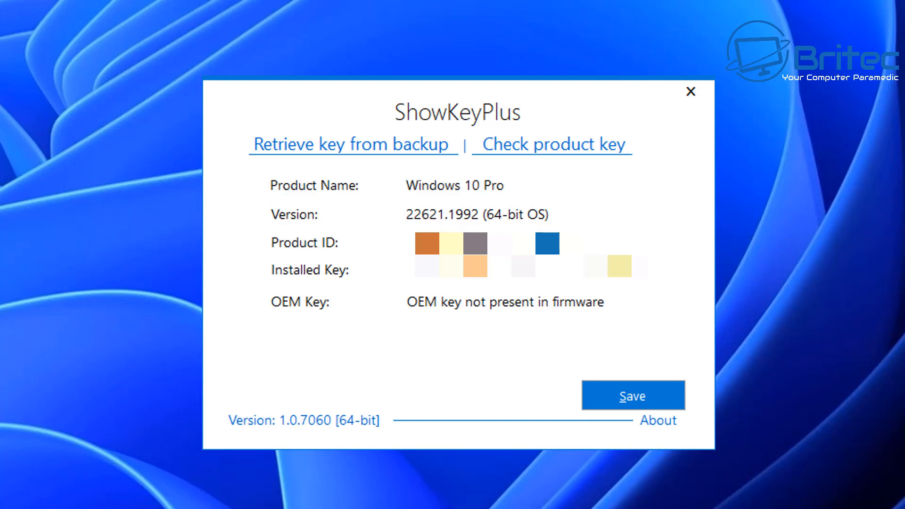
Bring up ShowKeyPlus's checker for which edition a product key belongs to.
click(551, 143)
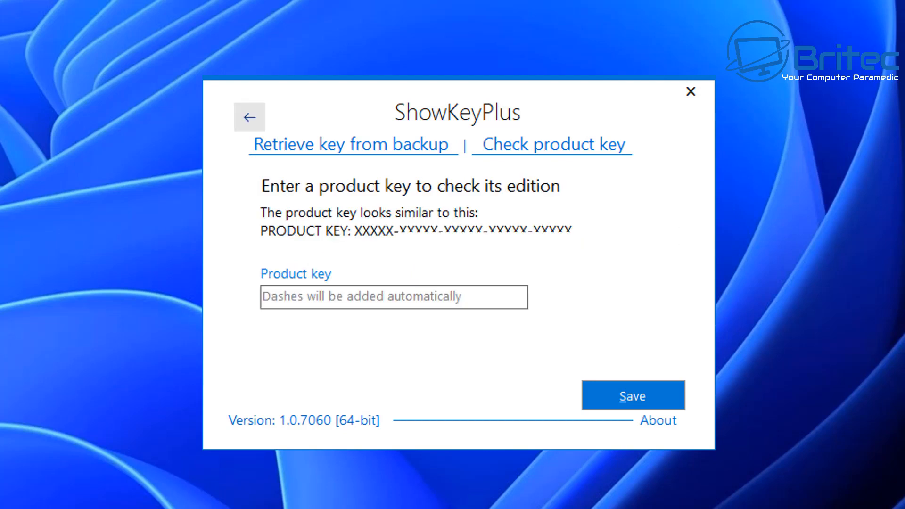